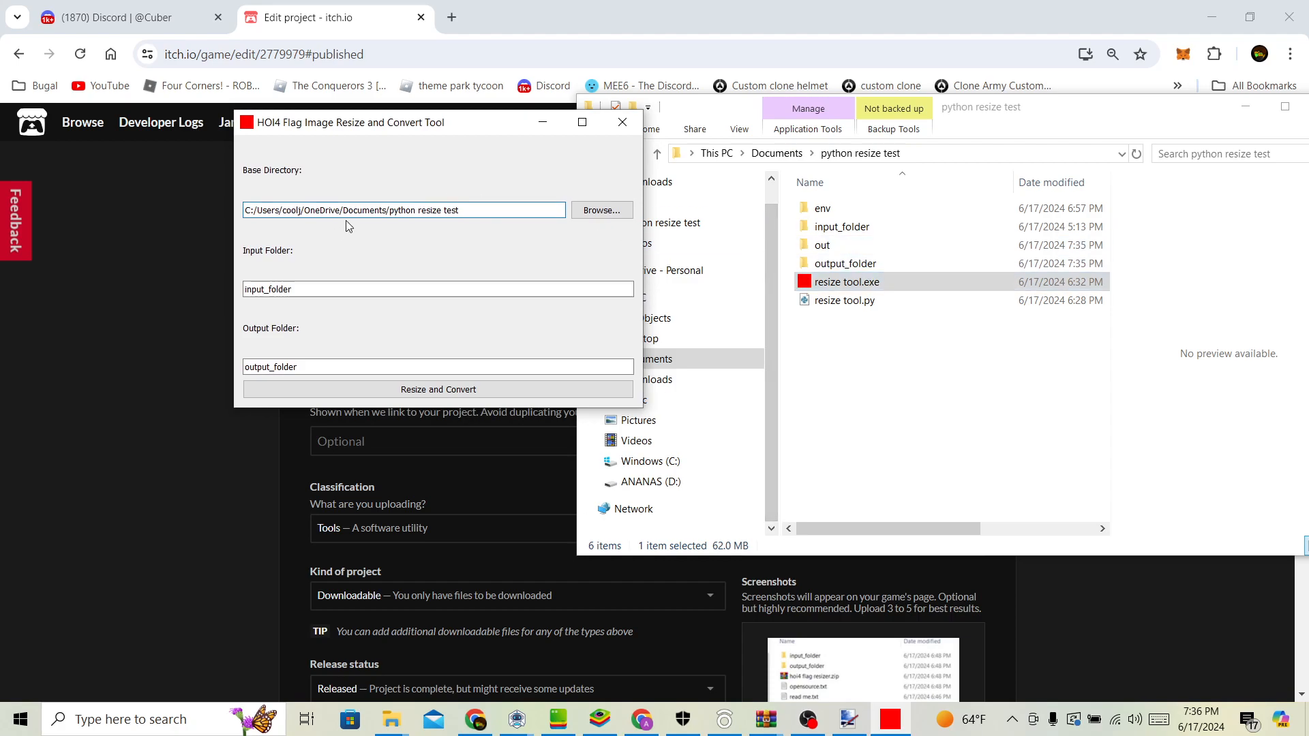
Browse the base directory picker without changes, then view the source flags in input_folder
click(600, 210)
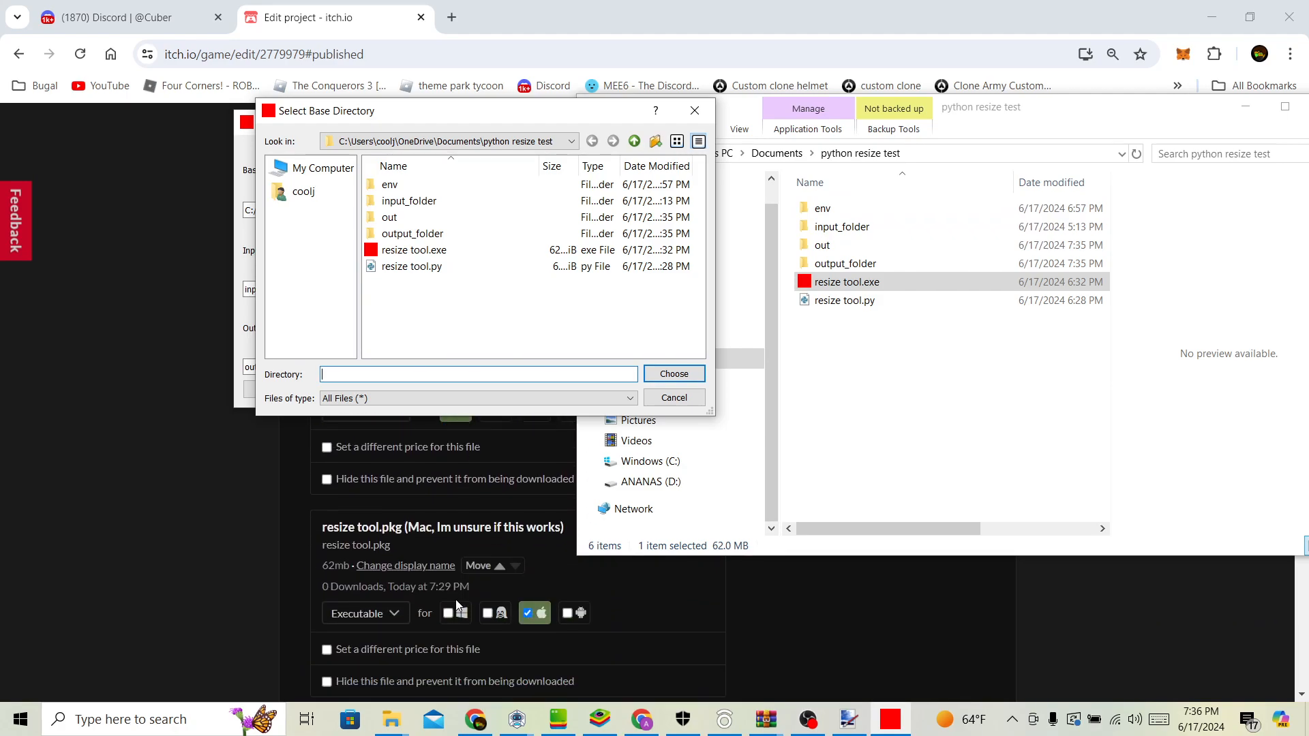
mouse_move(452, 530)
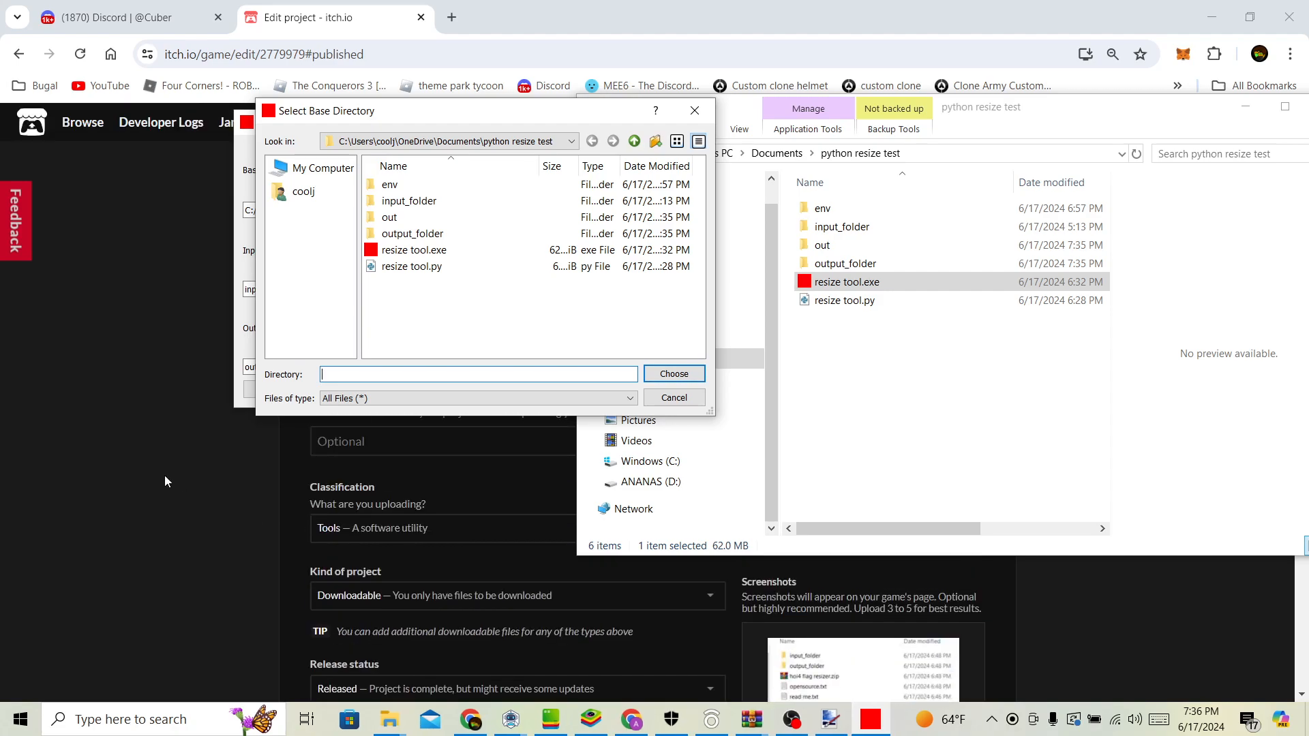
mouse_move(654, 349)
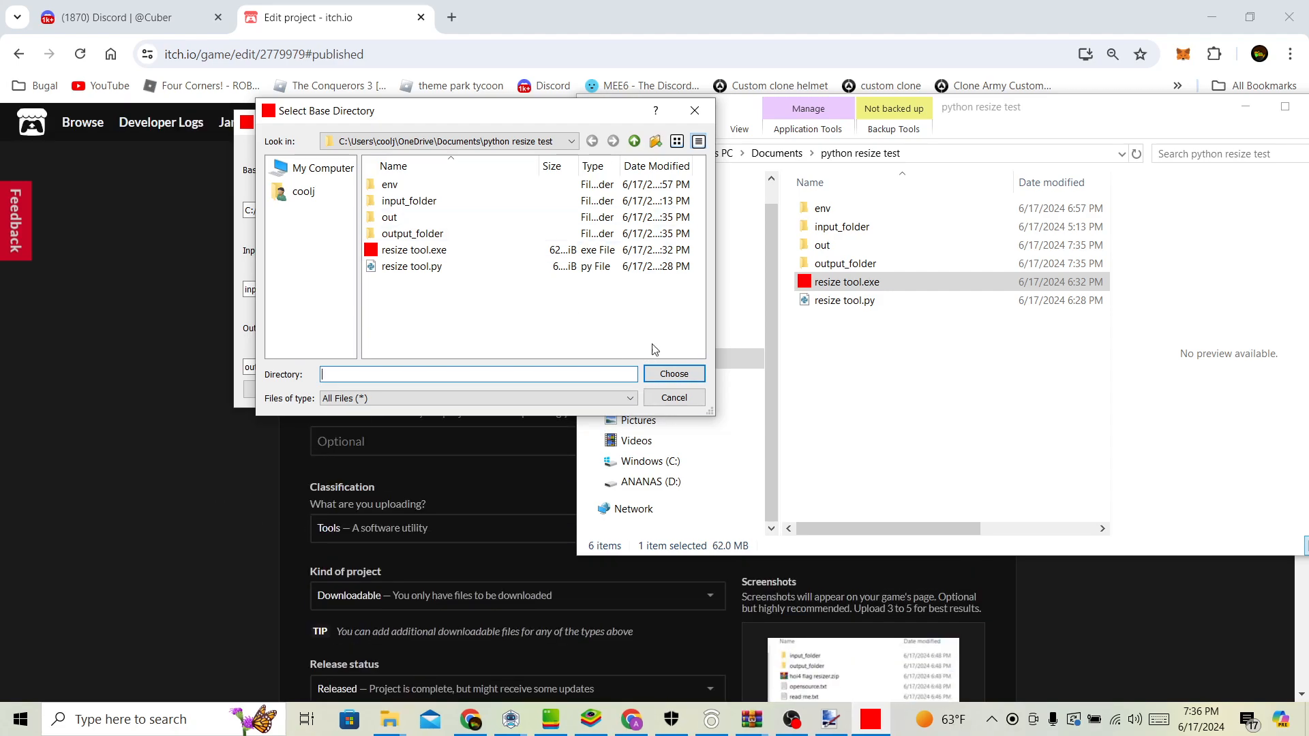
click(672, 374)
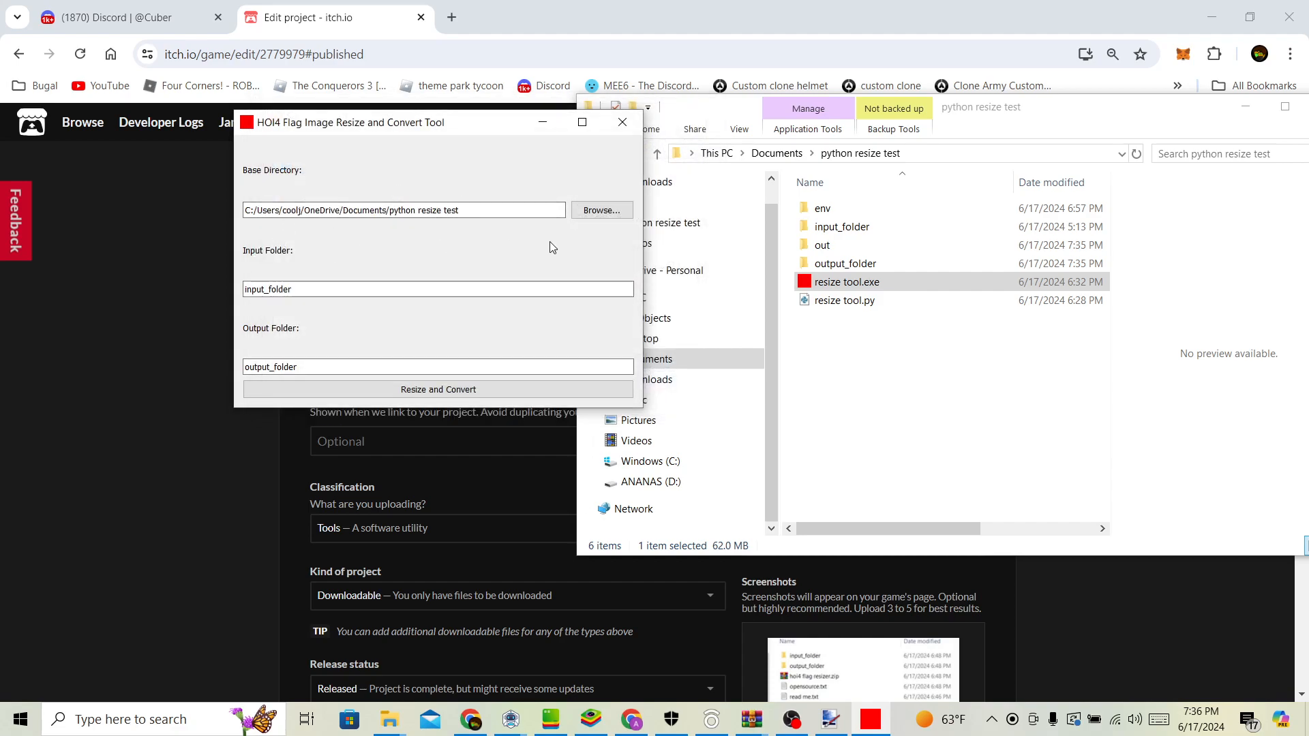
click(845, 281)
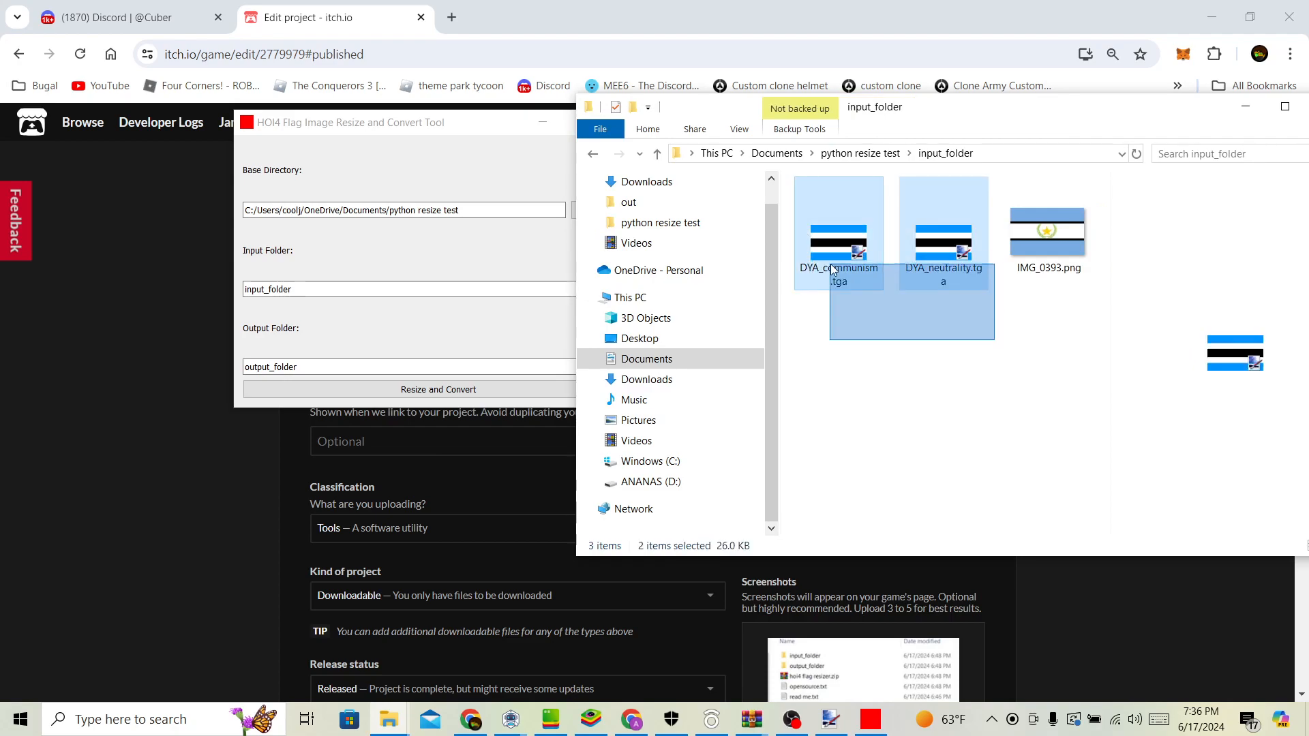
Choose another app to open IMG_0393.png via Open with, then return toward the resize tool
right_click(1047, 229)
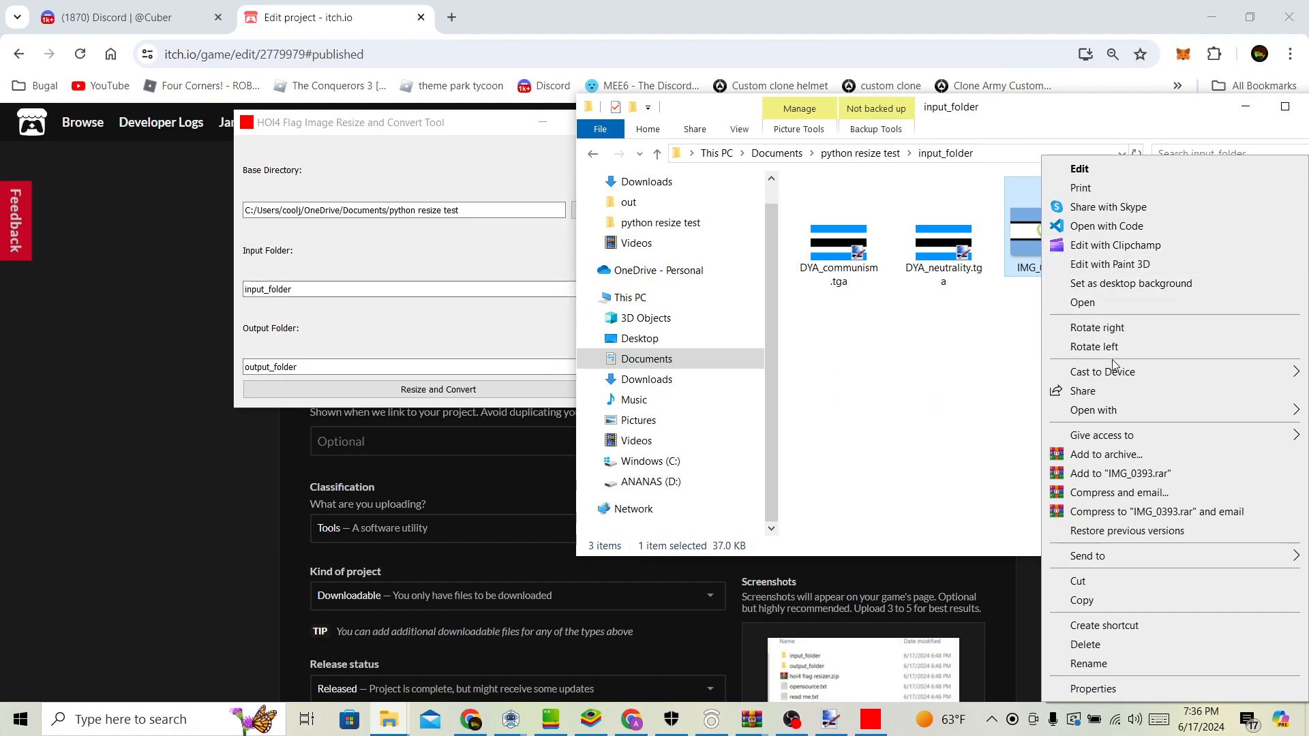
click(1094, 411)
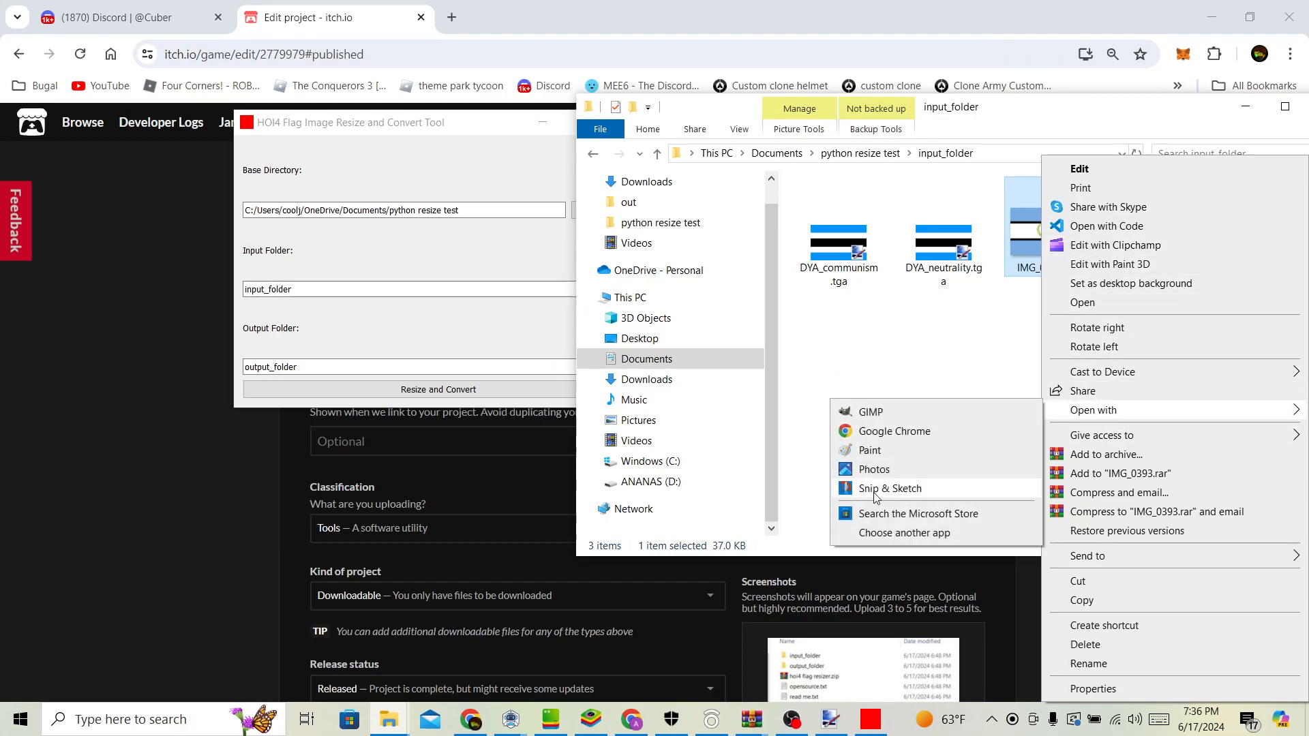
click(903, 534)
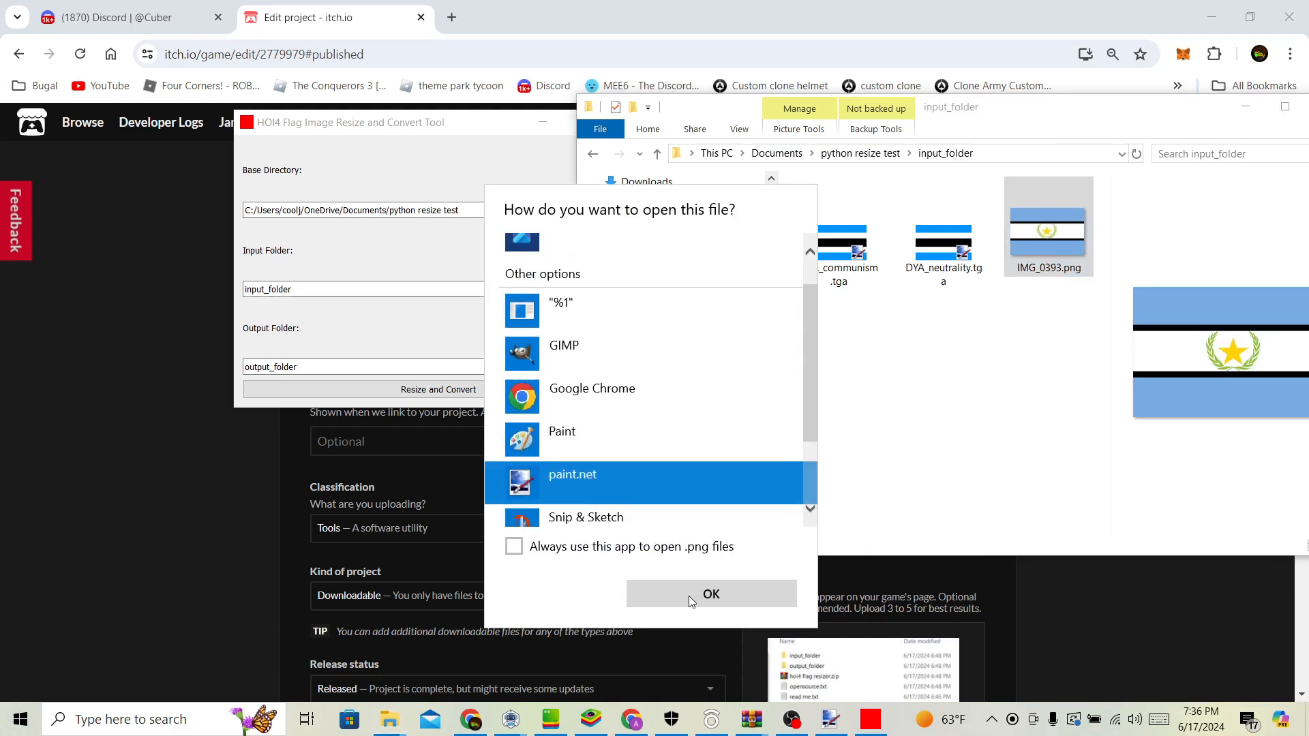
click(710, 594)
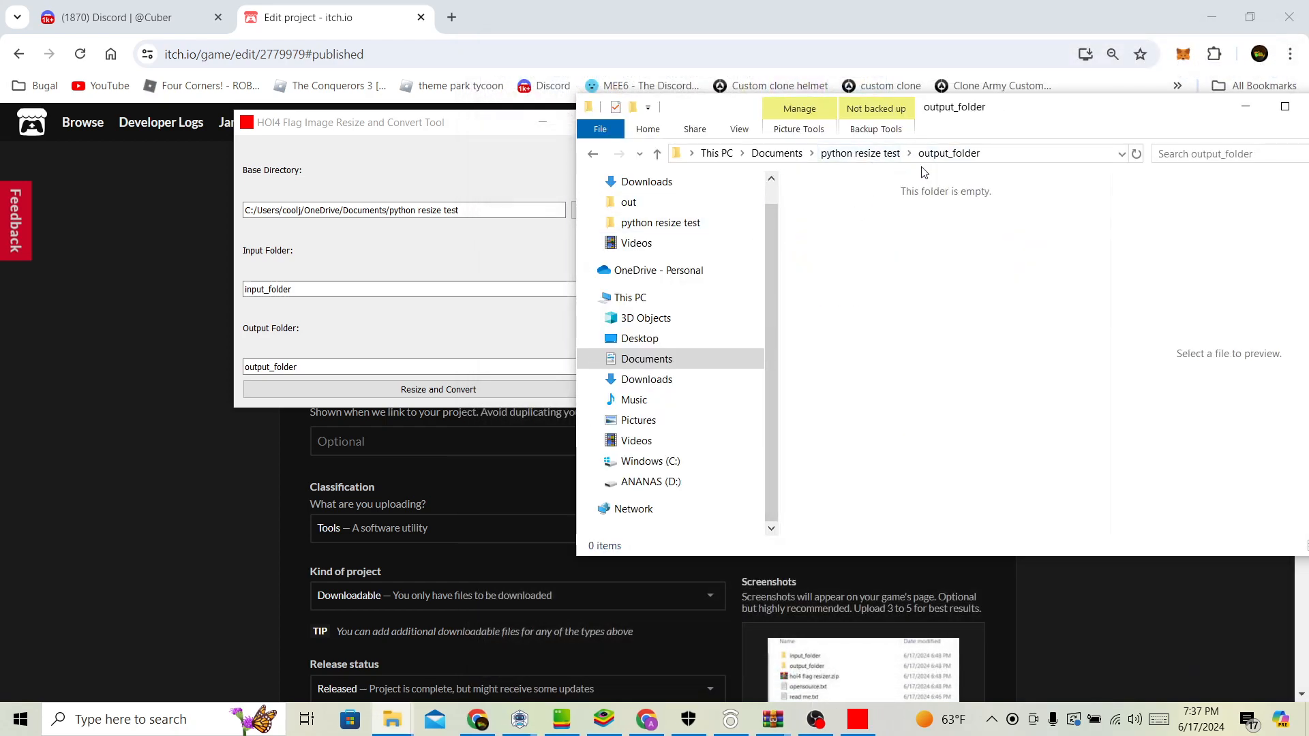
click(657, 152)
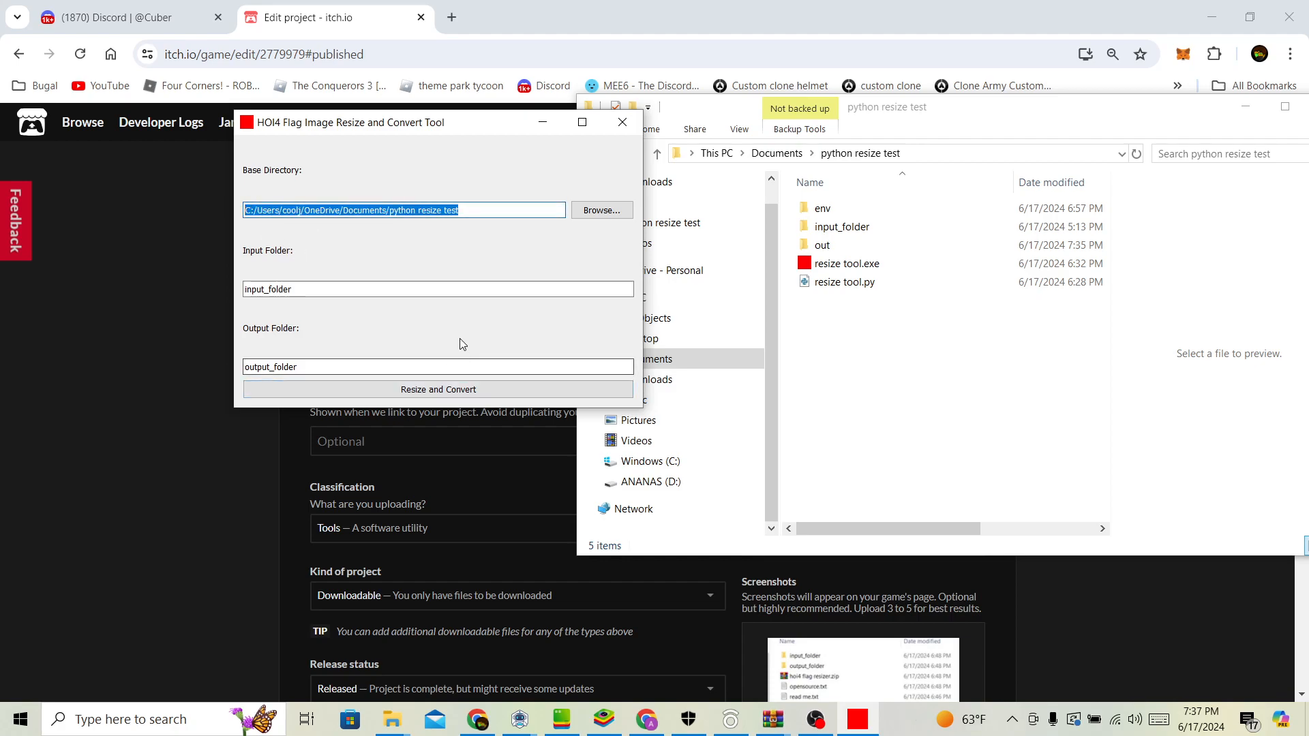
Run Resize and Convert so output_folder reappears in python resize test
click(438, 389)
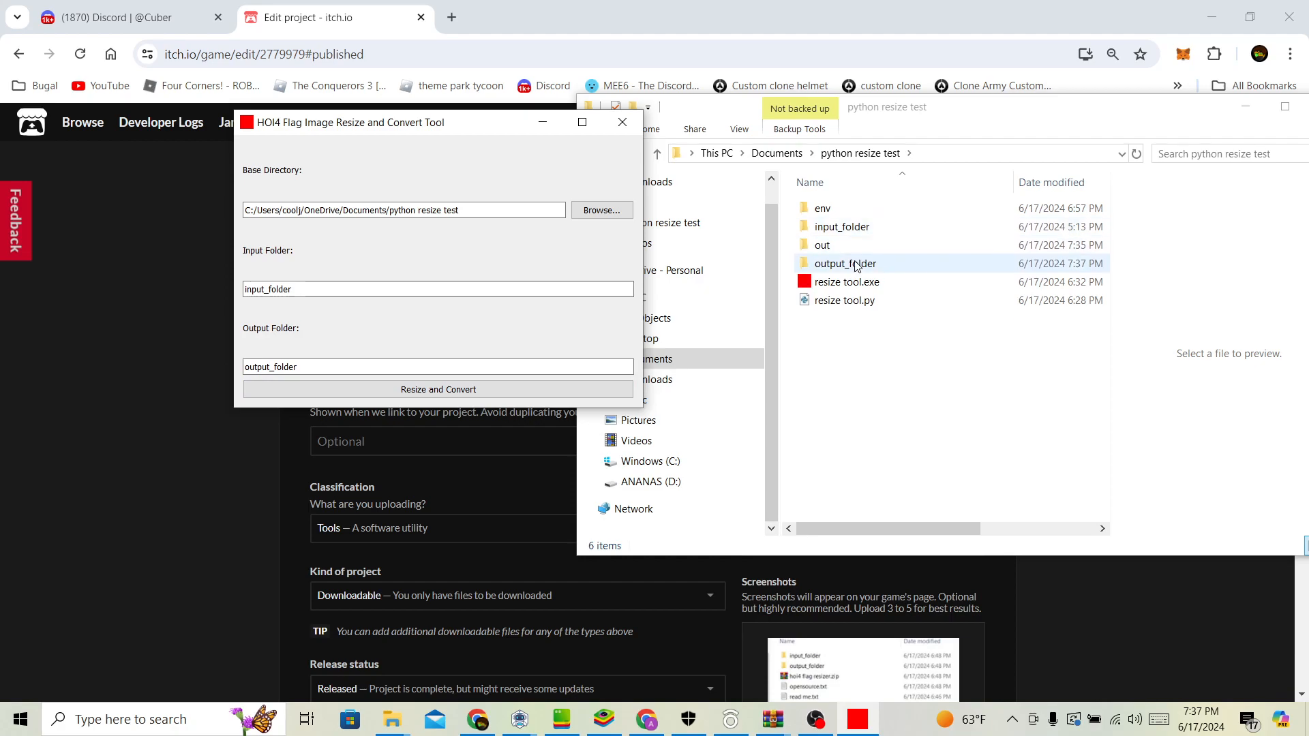
double_click(844, 263)
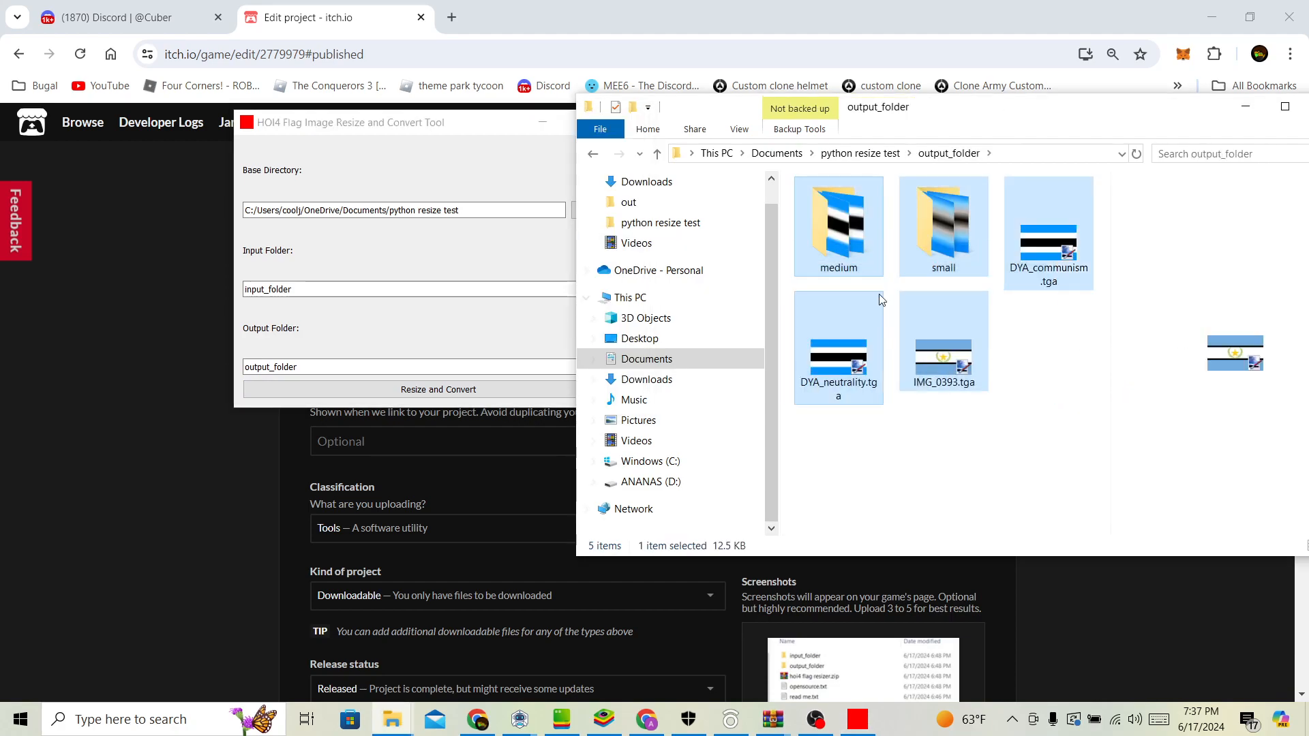
click(888, 726)
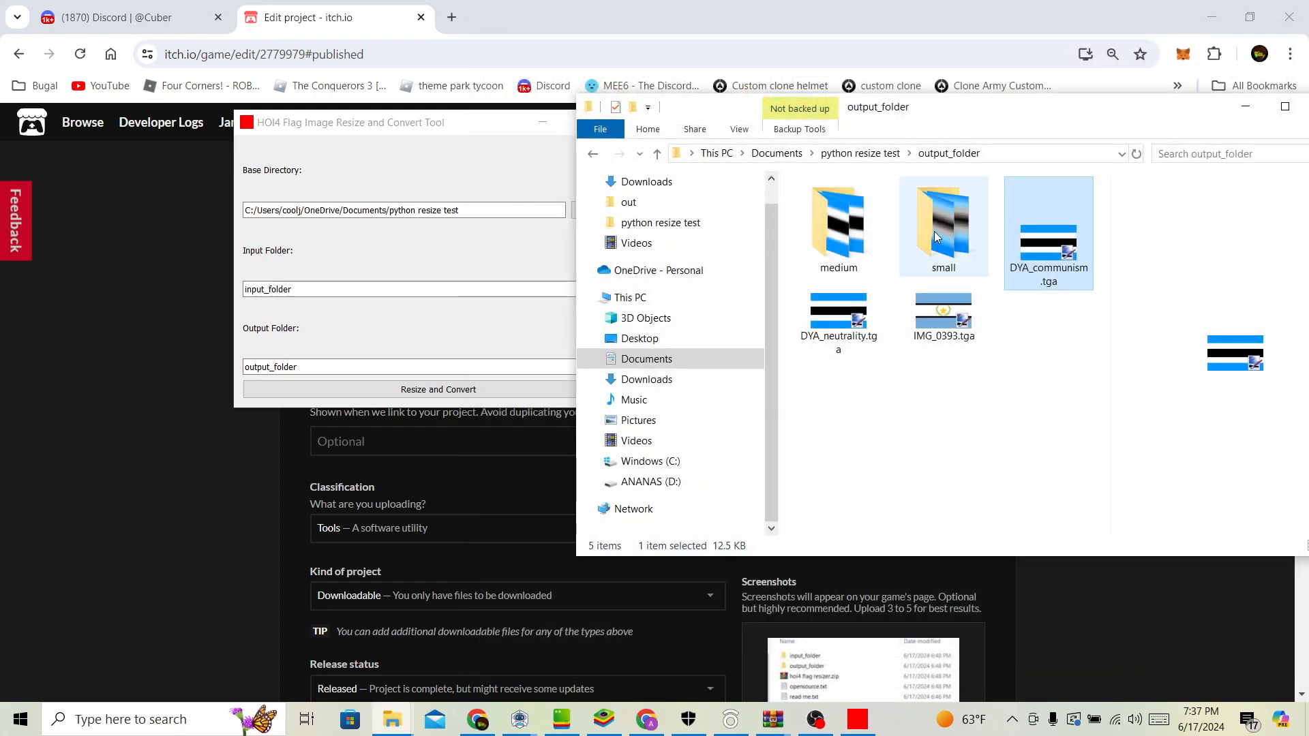
mouse_move(943, 237)
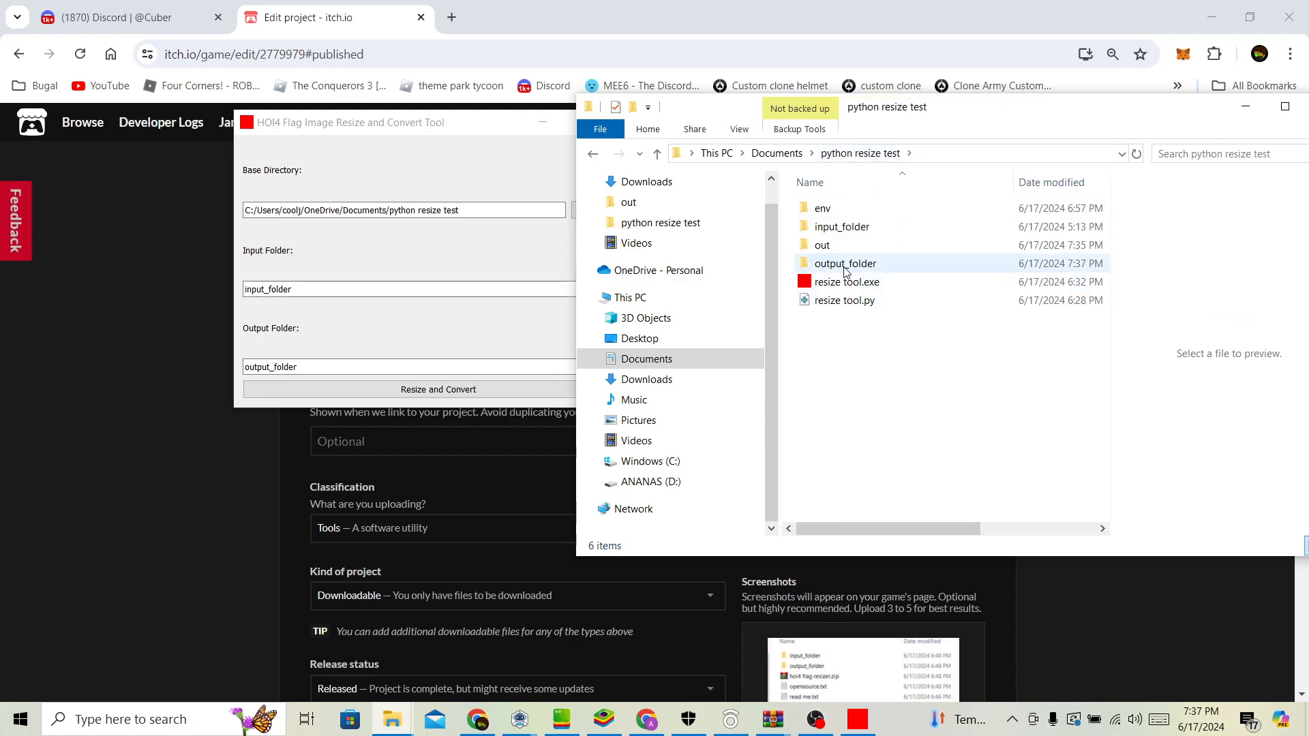
Enter the out folder and preview read me.txt, then the opensource.txt notes
click(844, 263)
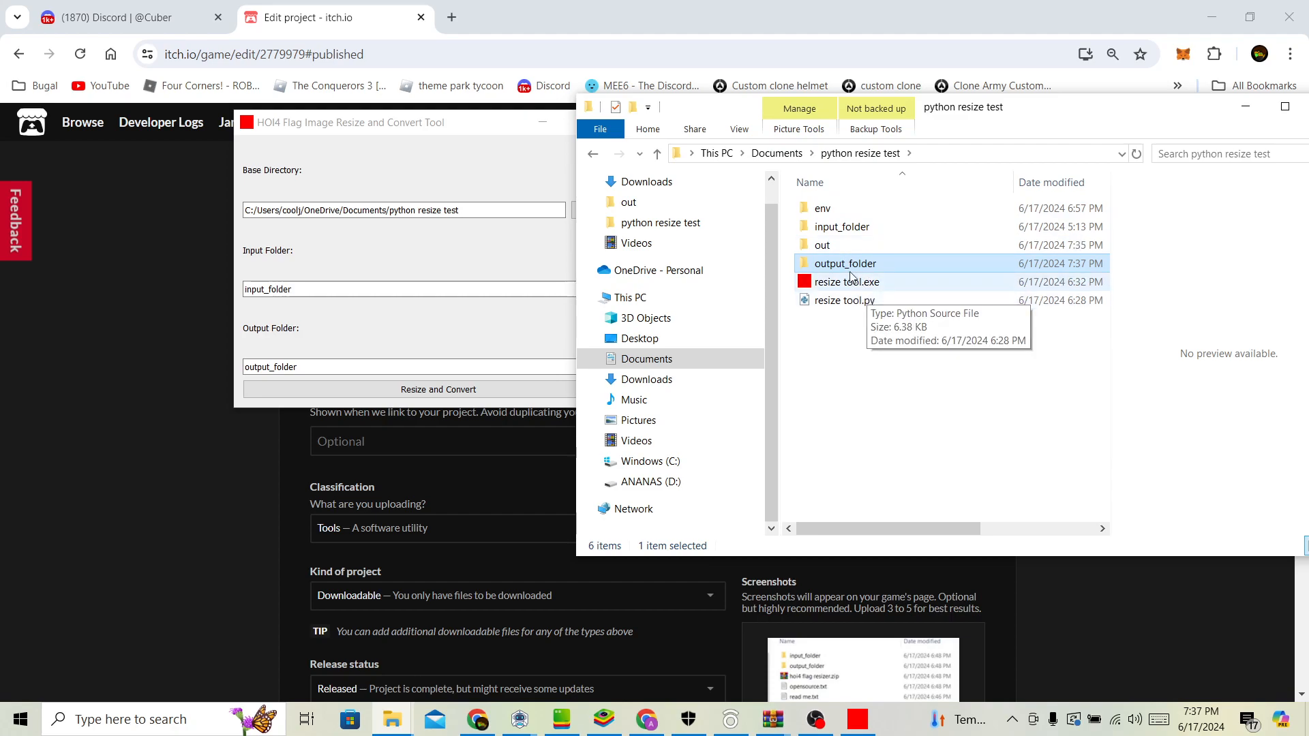
double_click(823, 244)
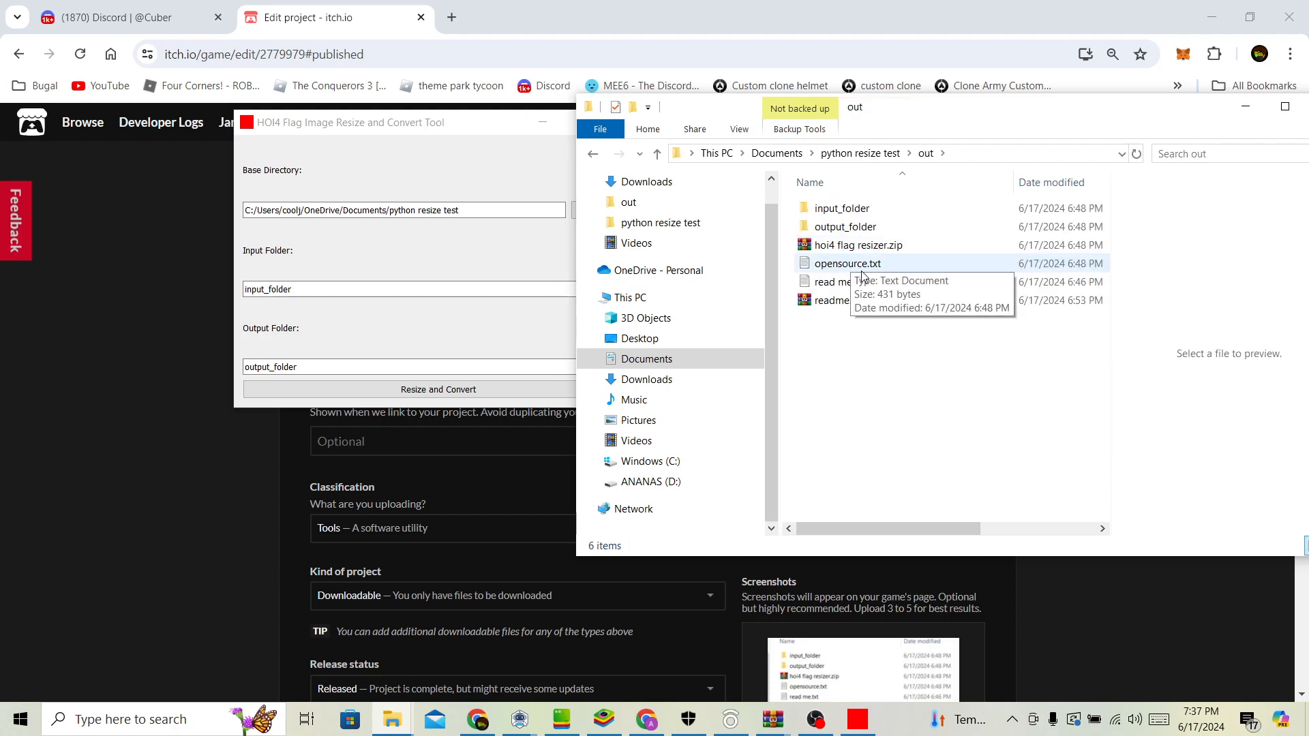
click(838, 281)
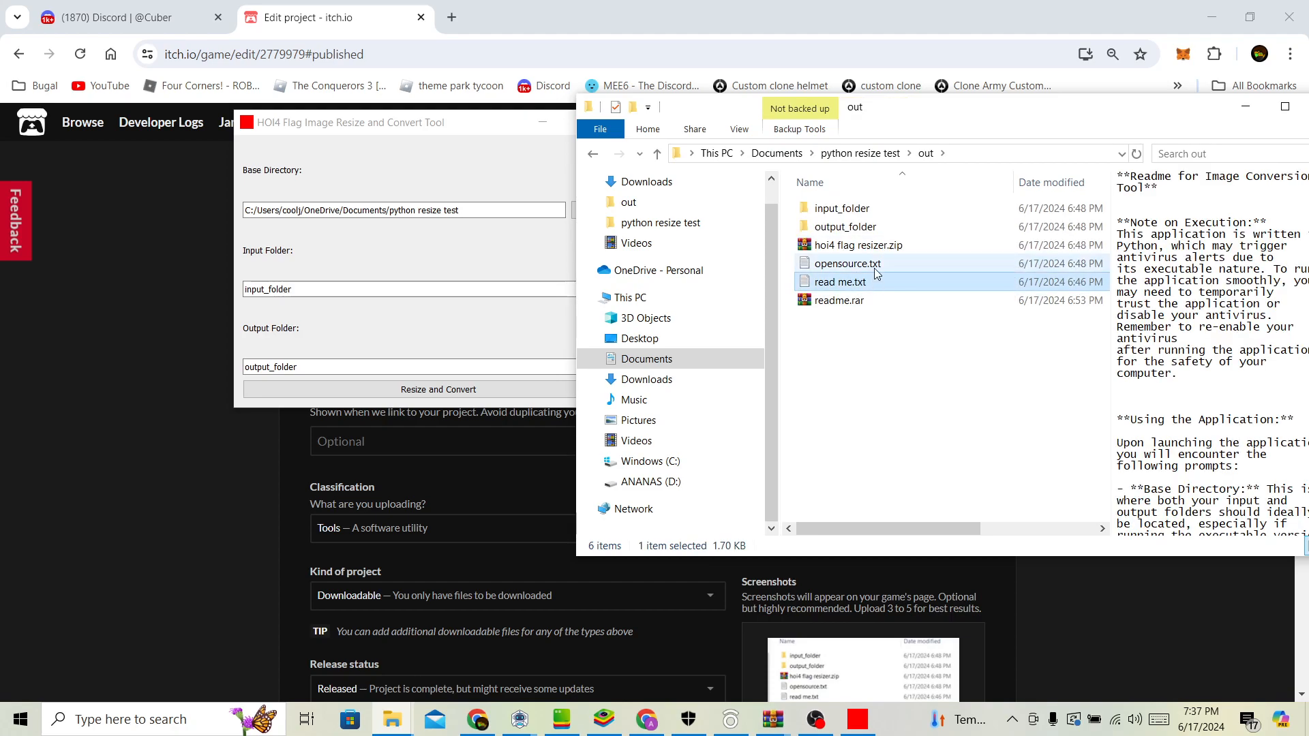
click(847, 263)
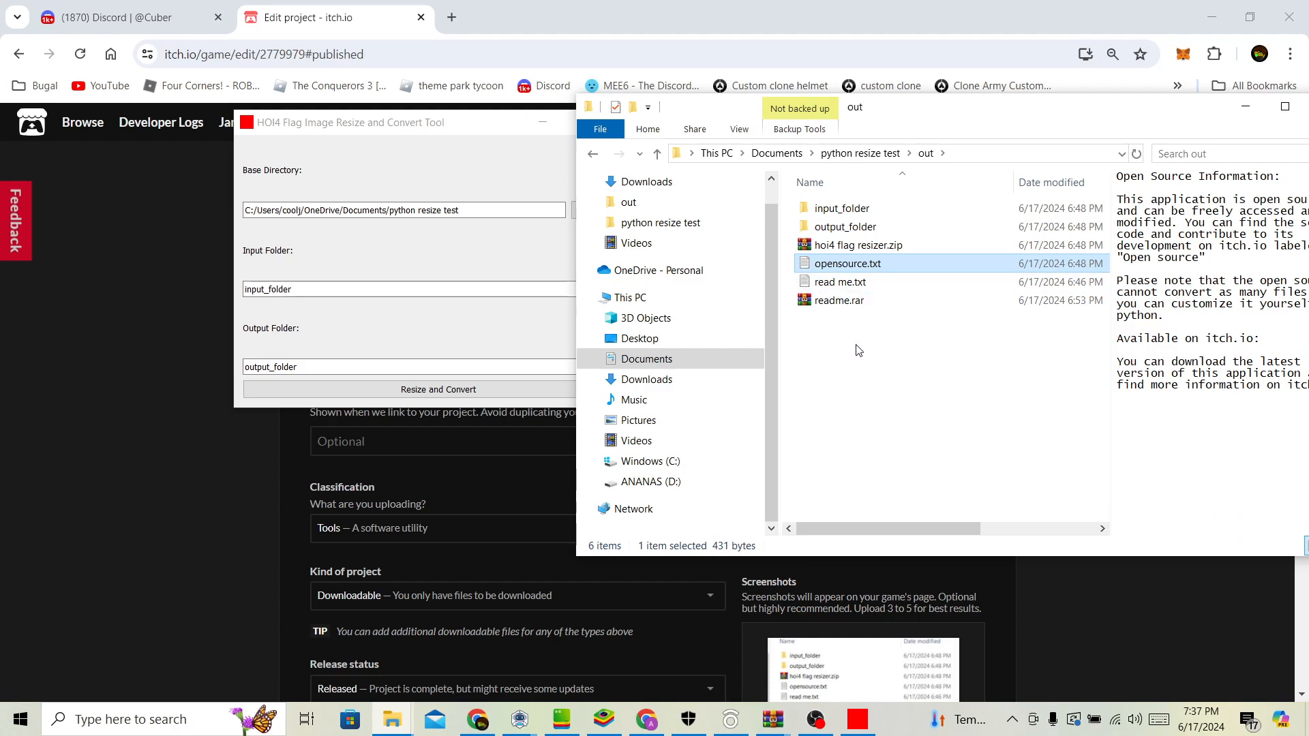